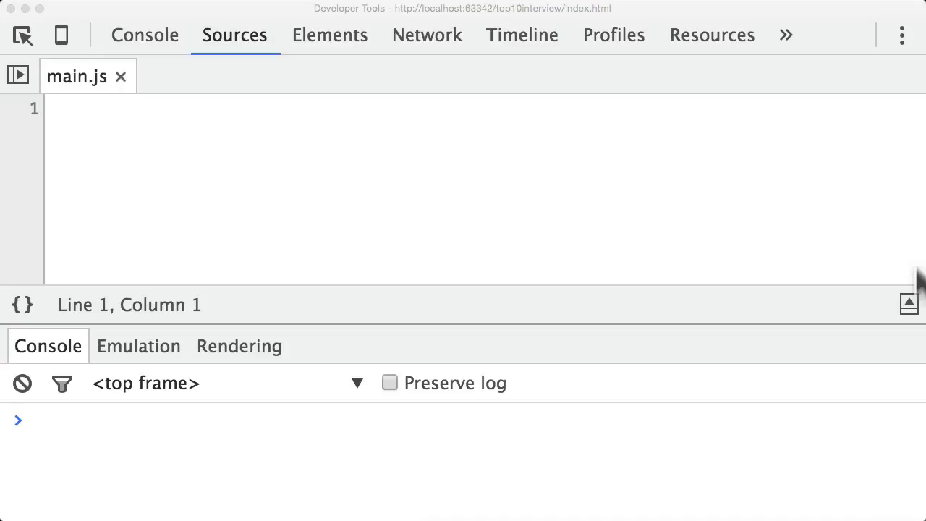
mouse_move(535, 152)
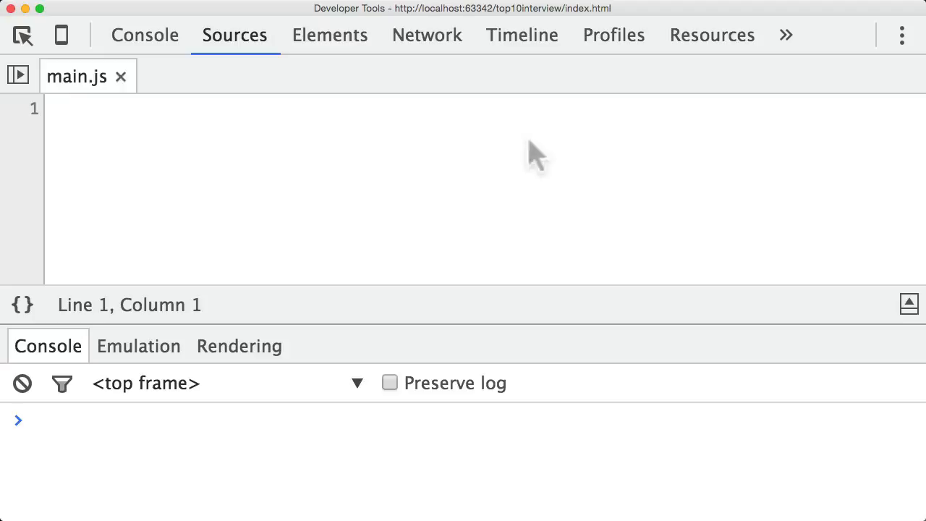
- Write the unquoted line use strict; at the top of main.js and inspect its error marker
text("use strict")
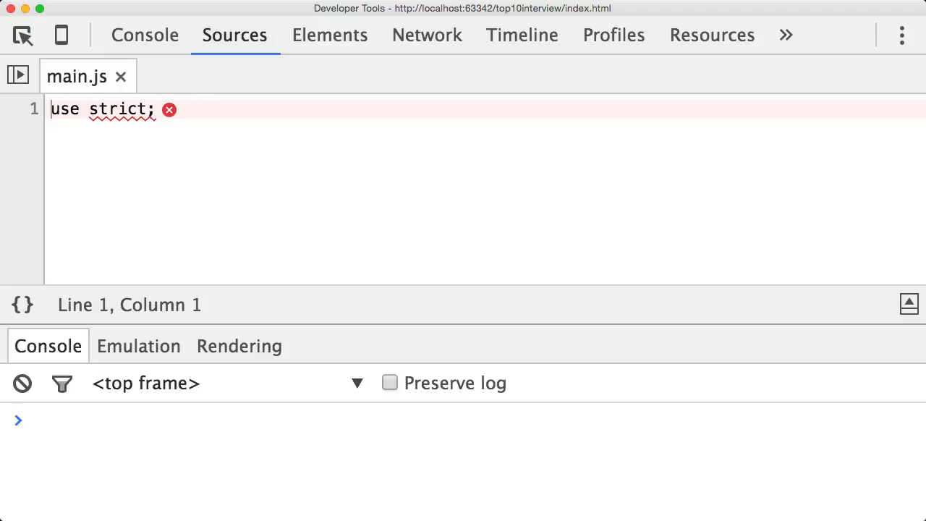
click(86, 109)
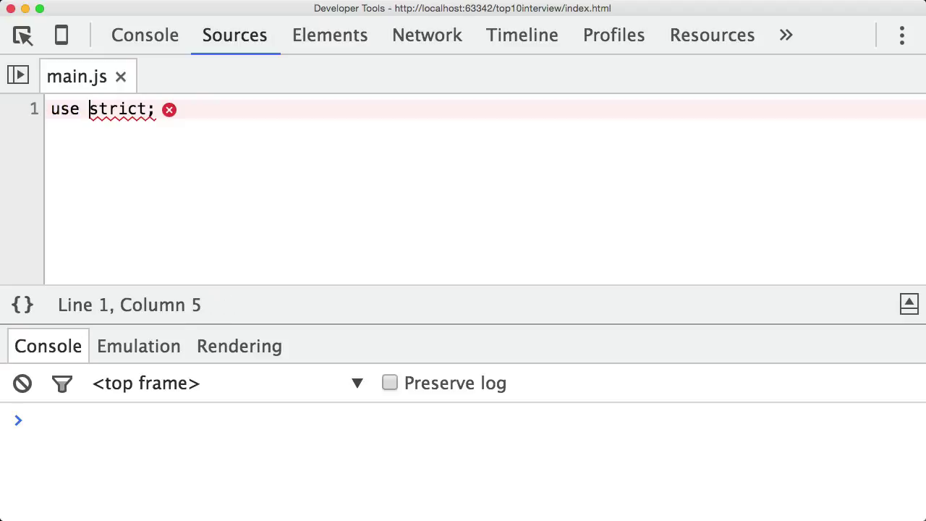
click(148, 109)
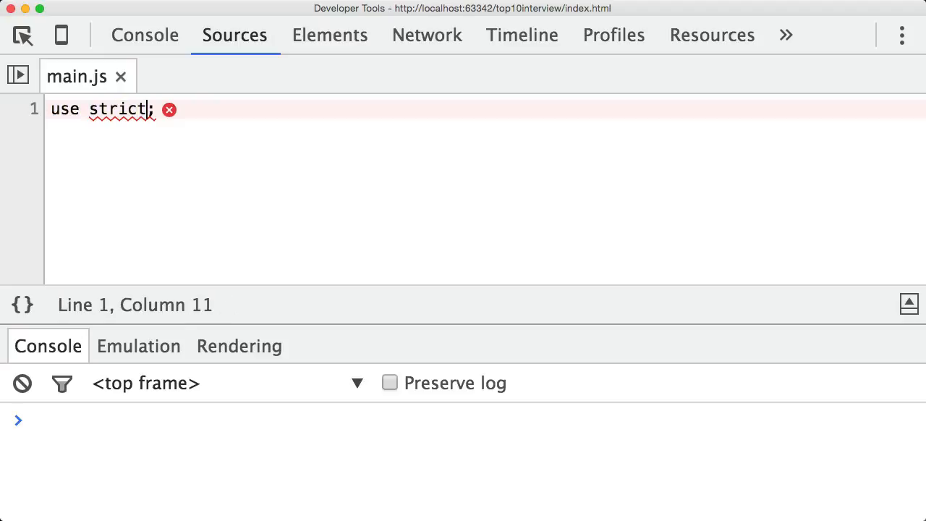
text("use strict")
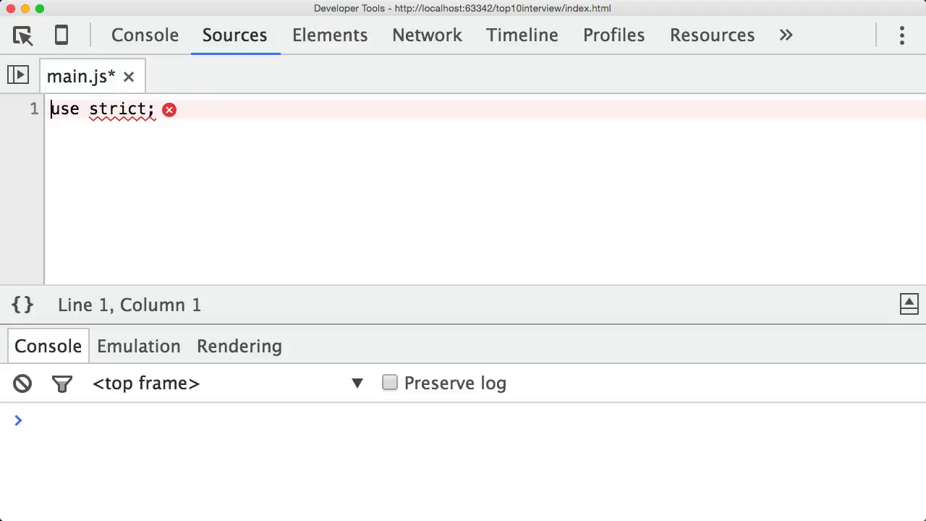
- Quote the directive as "use strict"; on line 1 and save main.js with Cmd+S
text("use strict")
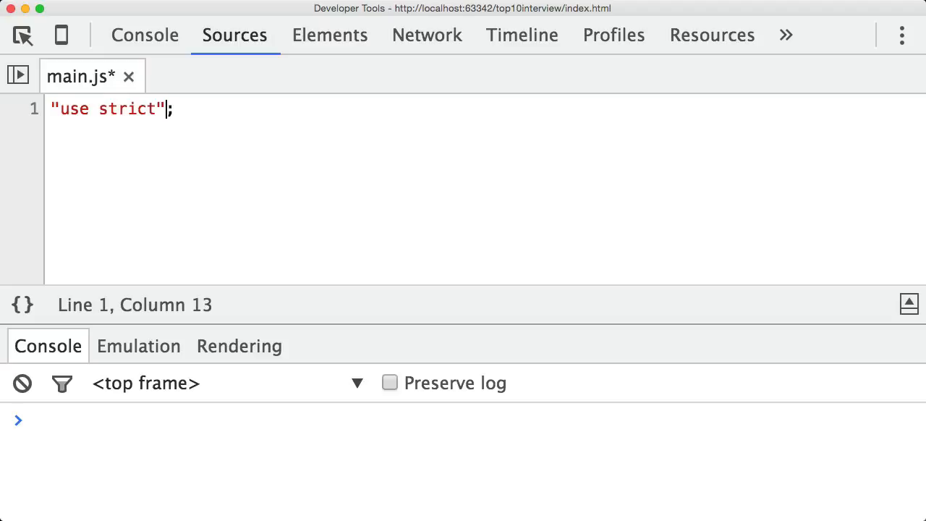
drag(52, 109, 164, 109)
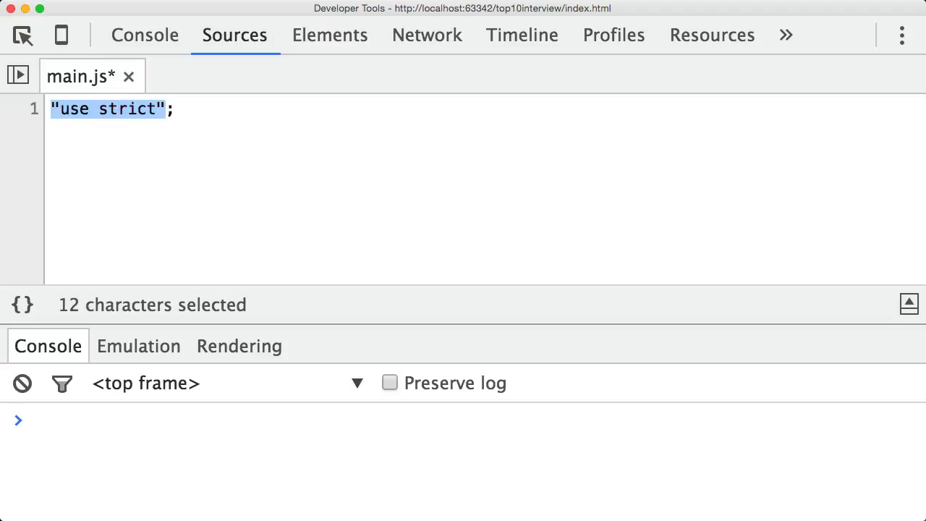
click(171, 109)
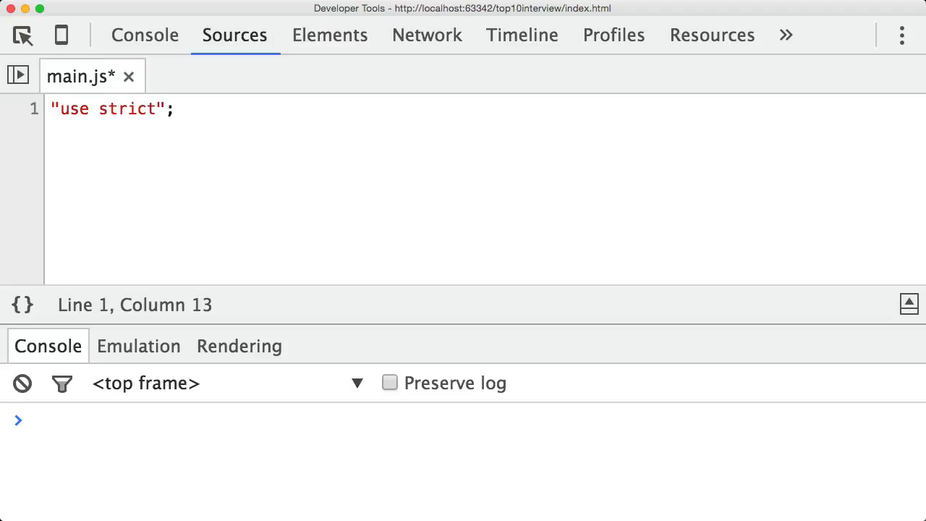
key(Cmd+S)
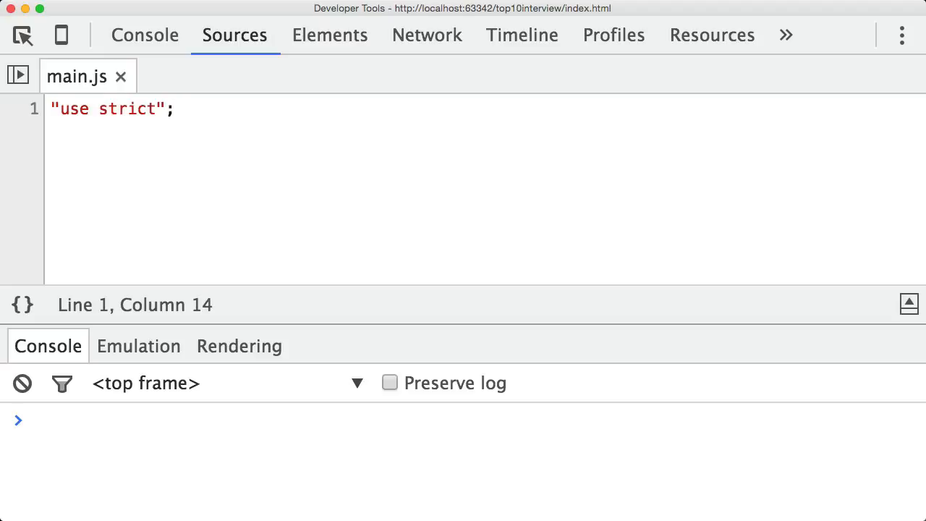
- Wrap "use strict" in function newCode() with // Not strict mode and // Strict mode... comments
text(function newCode() {)
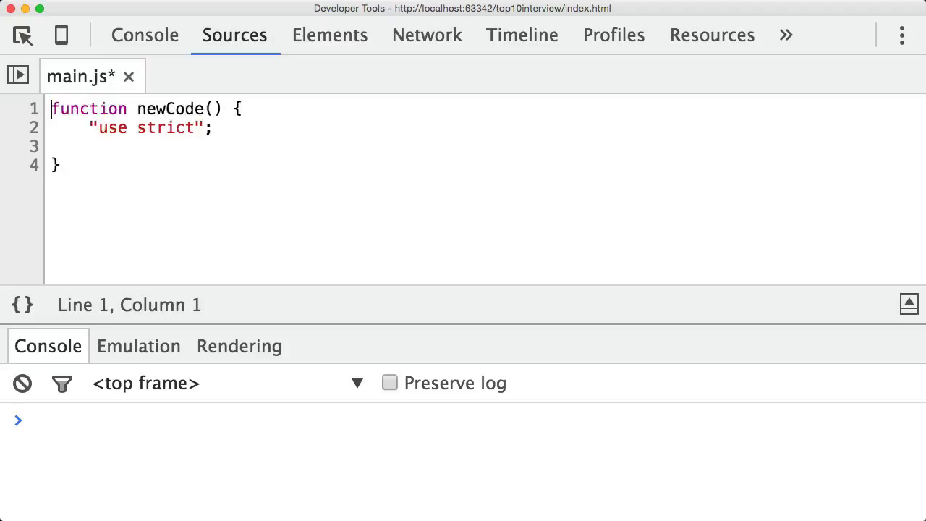
text(// Not strict mode)
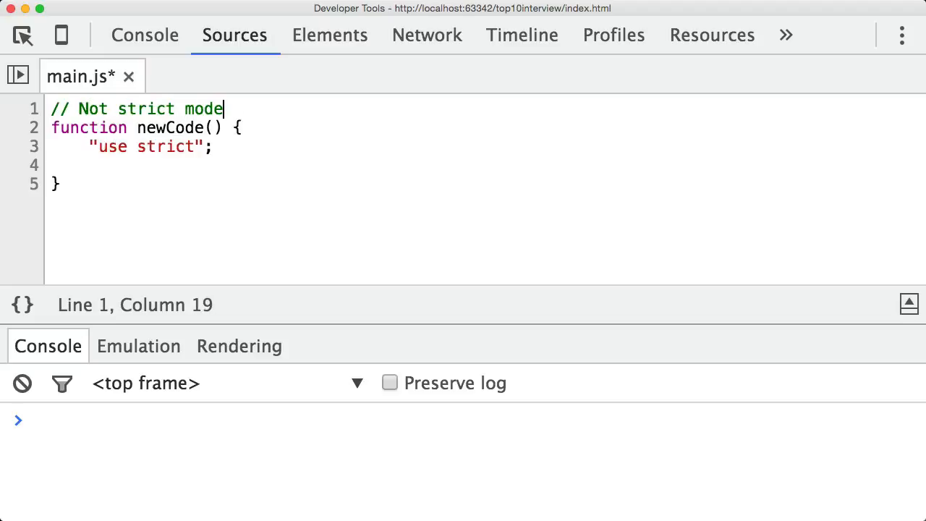
text(// Strict mode...)
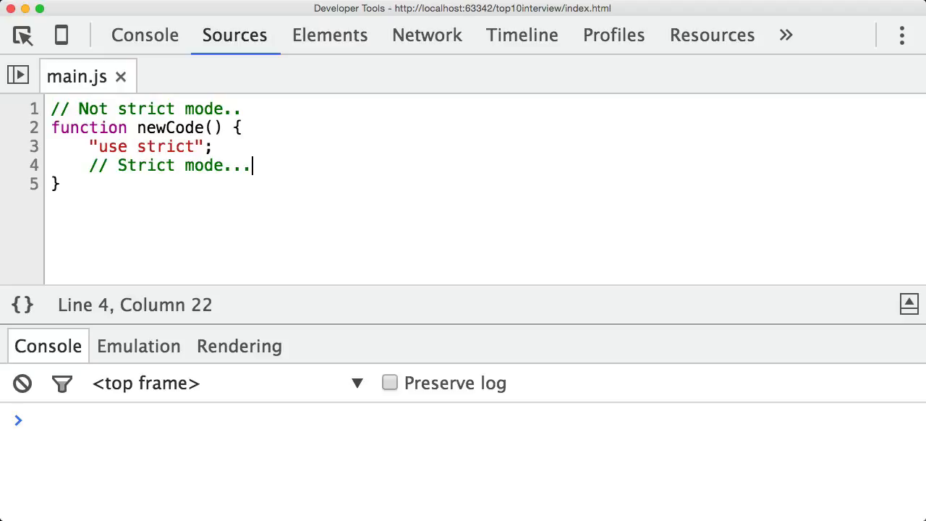
click(212, 146)
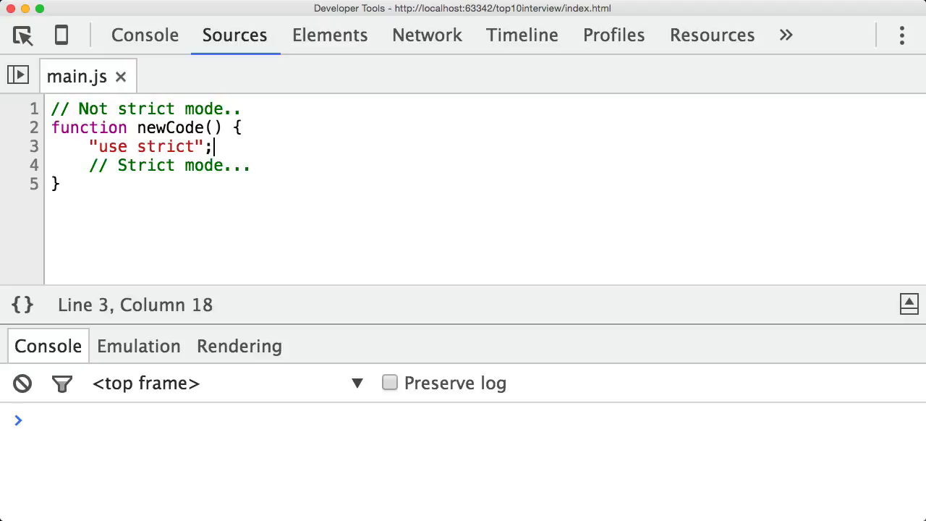
drag(90, 146, 213, 146)
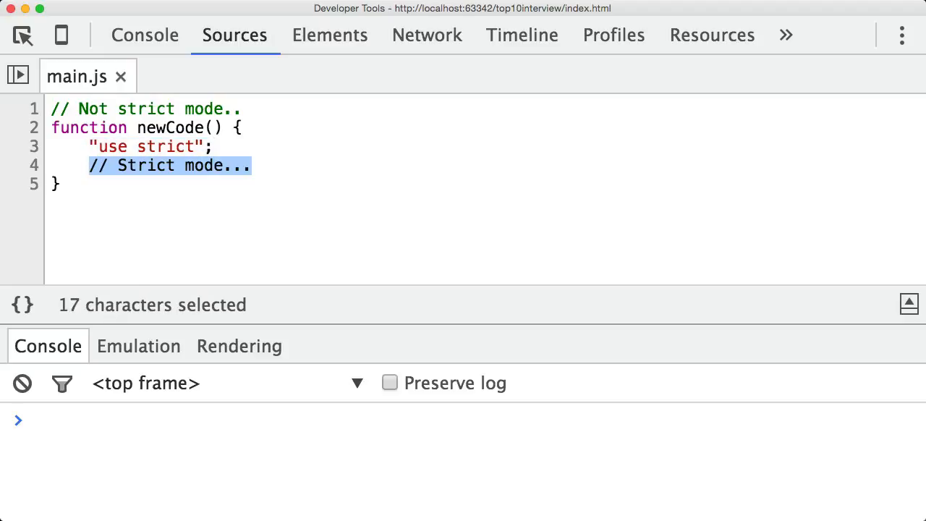
- Remove the top comment line and select all of the code in main.js
click(243, 108)
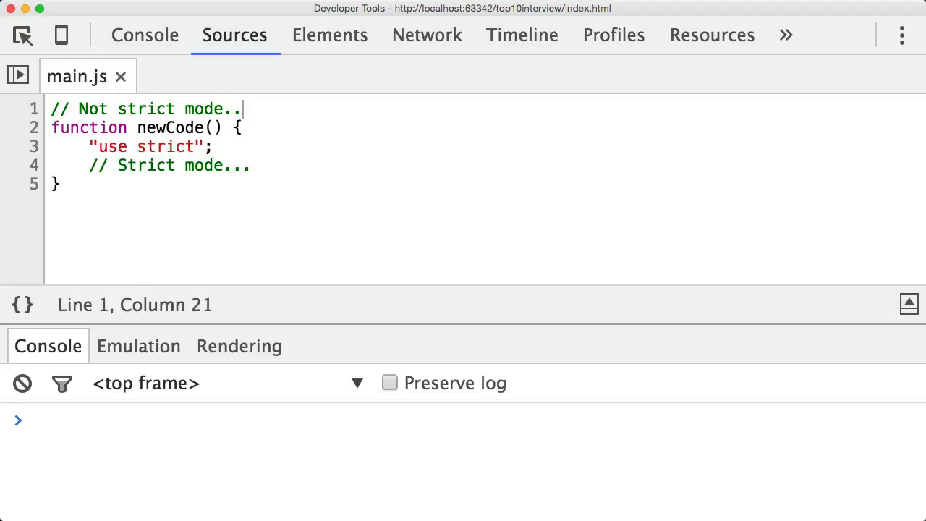
drag(51, 108, 242, 109)
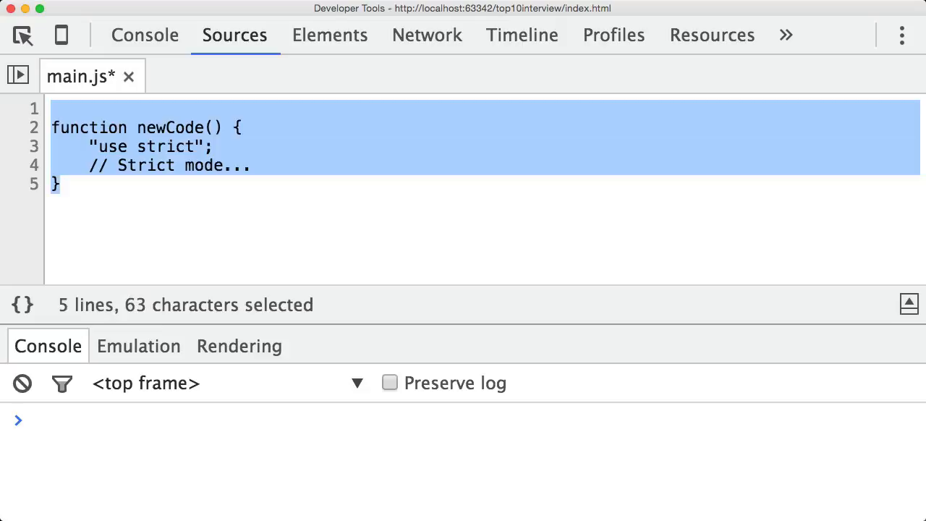
- Write asim = 1; and console.log(window.asim); to log the undeclared global as 1
text(asim = 1;)
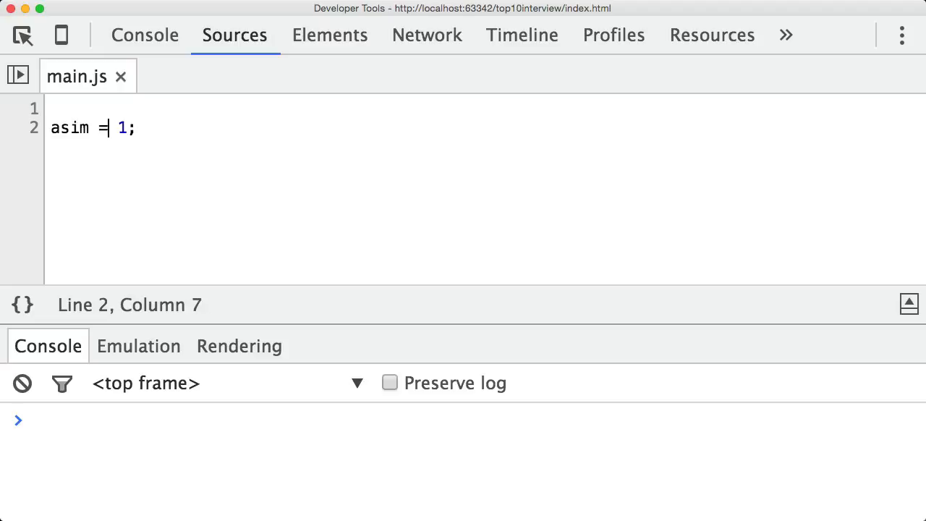
double_click(70, 128)
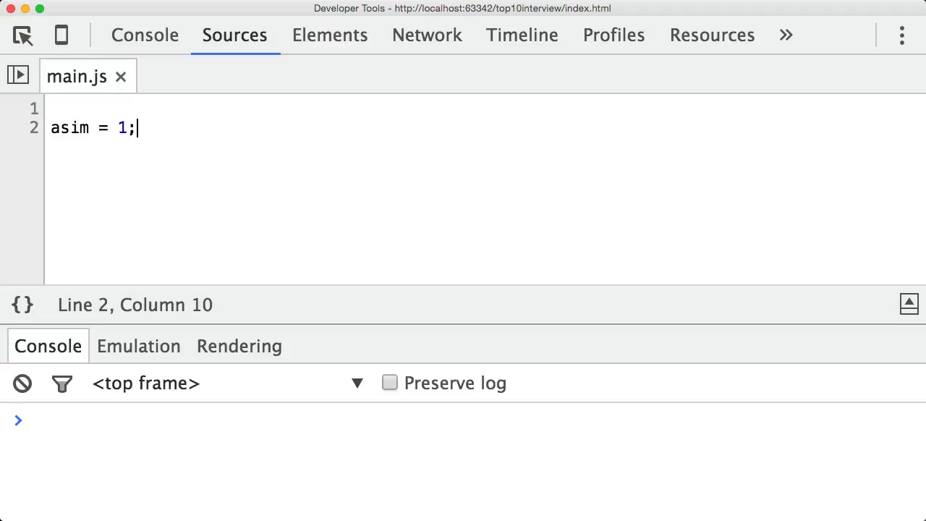
text(conso)
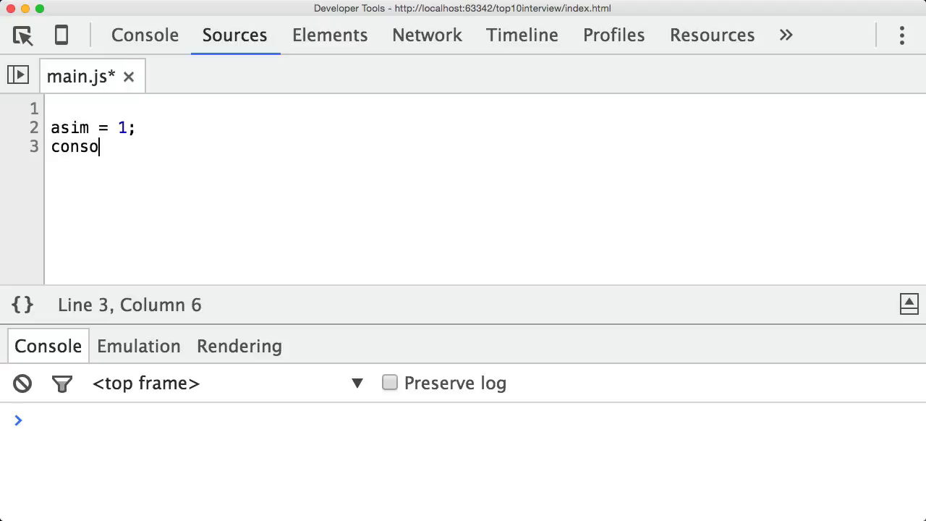
text(le.log(window.asim);)
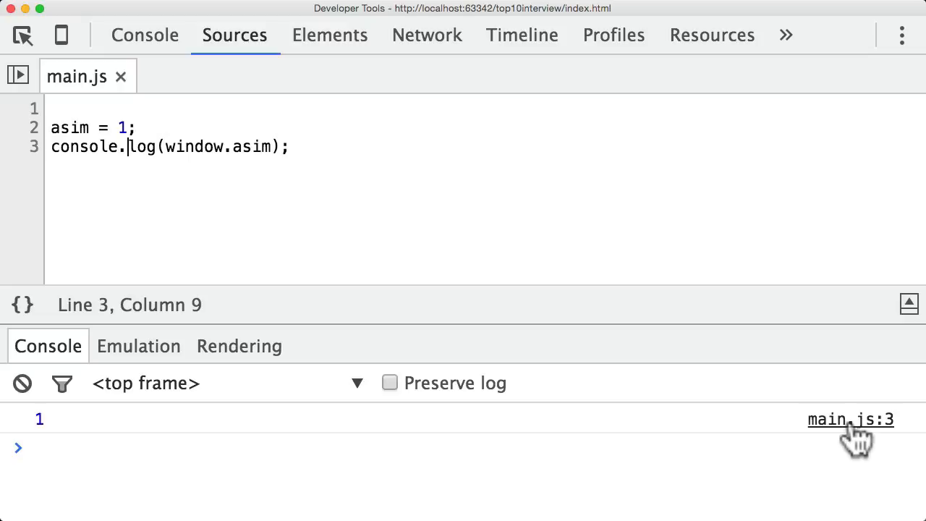
- Replace the asim demo with the declaration var theVal = 0;
click(290, 146)
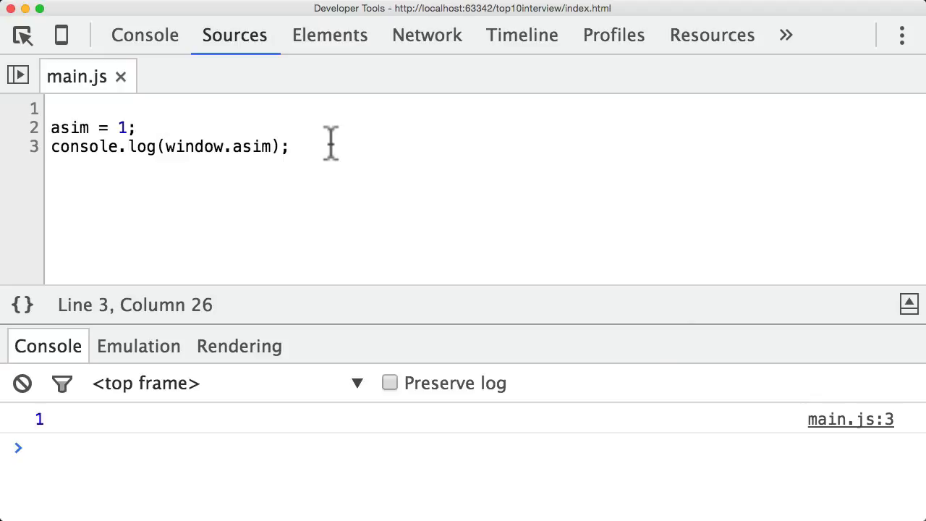
text(var theVal = 0;)
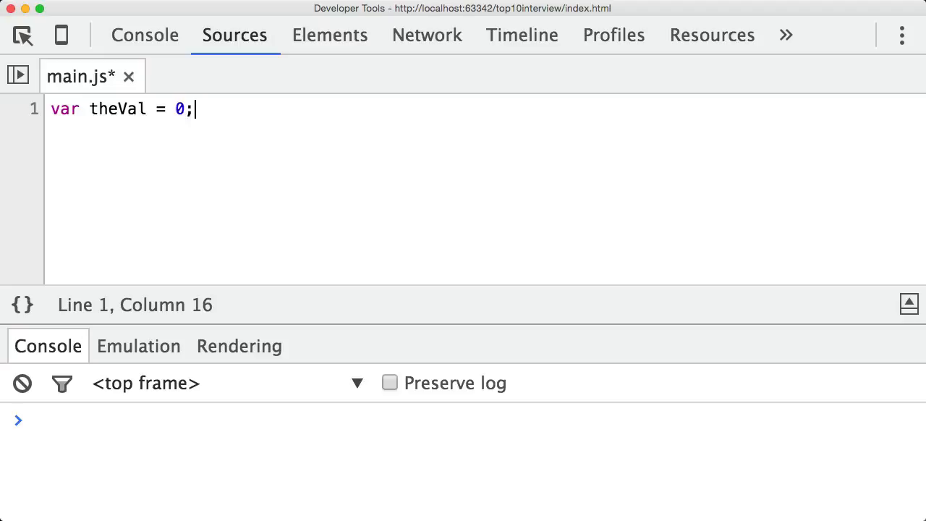
- Add the misspelled thVal = 1; assignment and an if block logging "Hello!", then save
key(Enter)
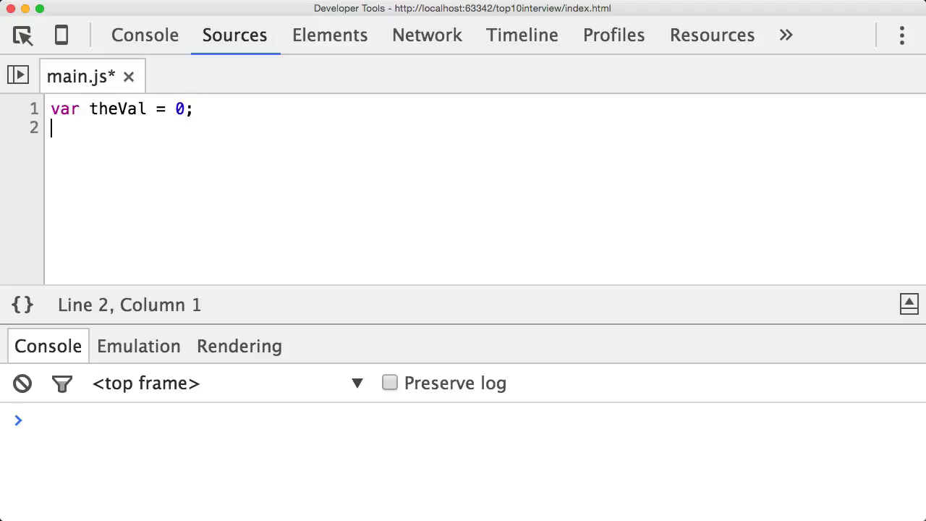
text(//\nthVal = 1;)
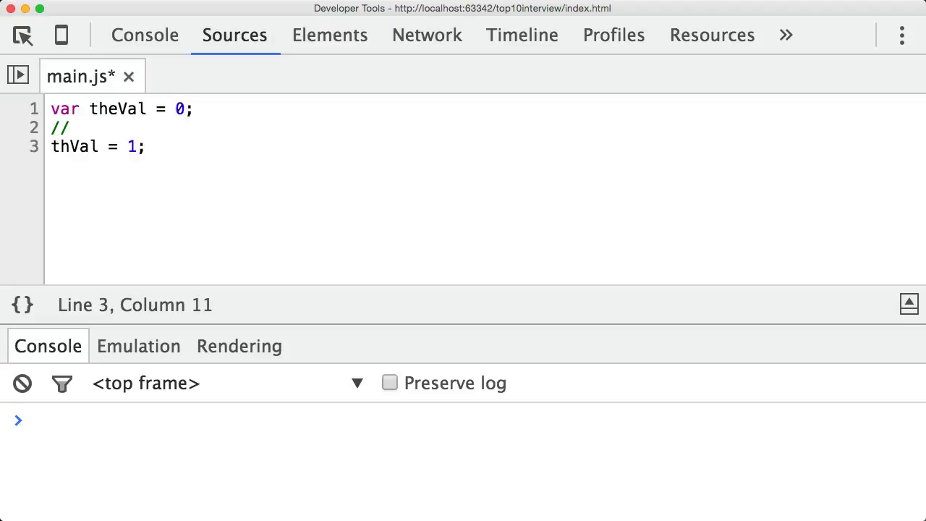
click(74, 146)
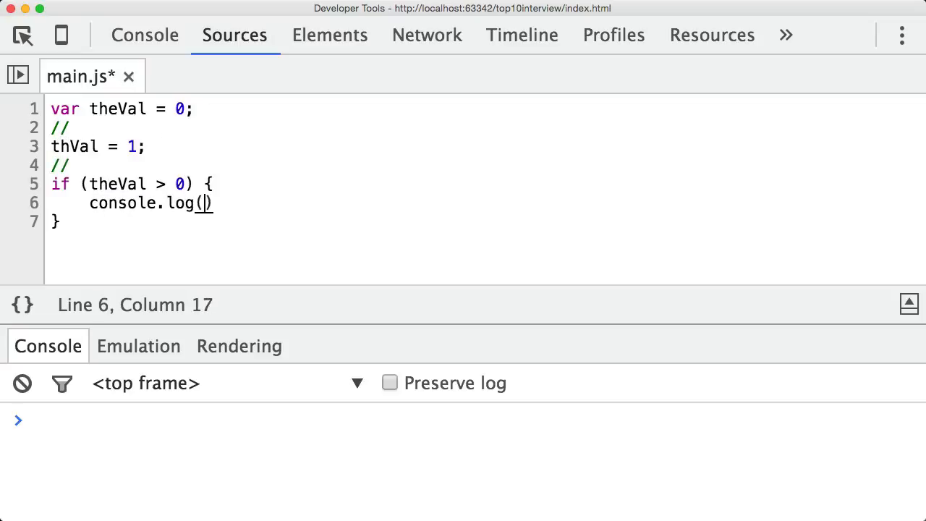
text("Hello!")
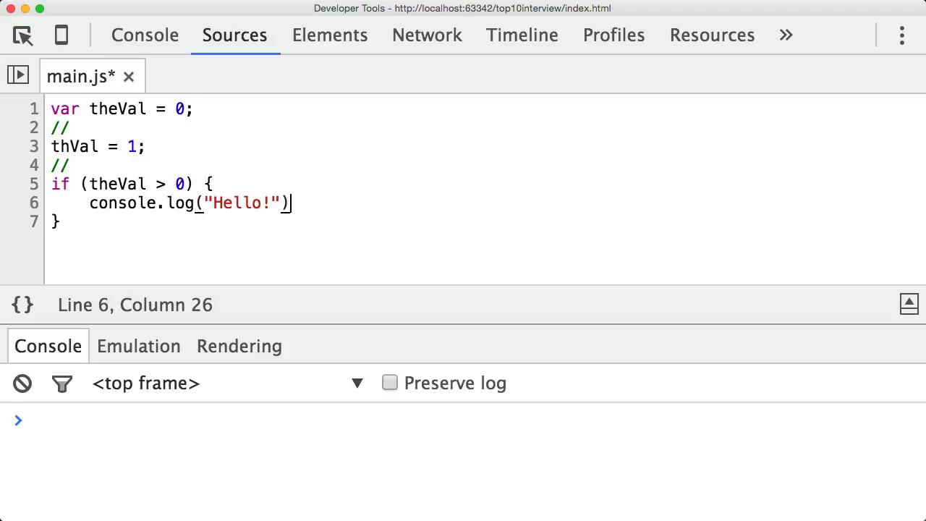
key(Cmd+s)
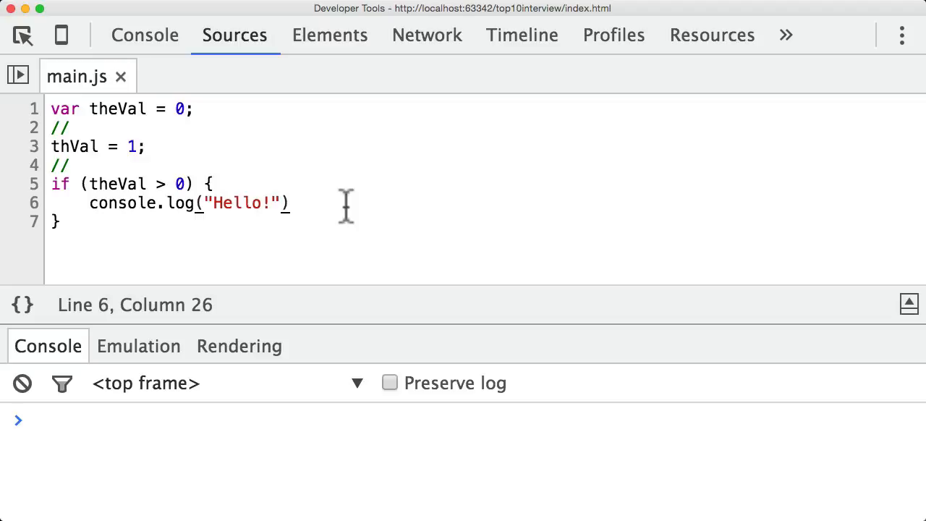
- Try correcting thVal to theVal, then revert to the saved script with the typo
click(70, 146)
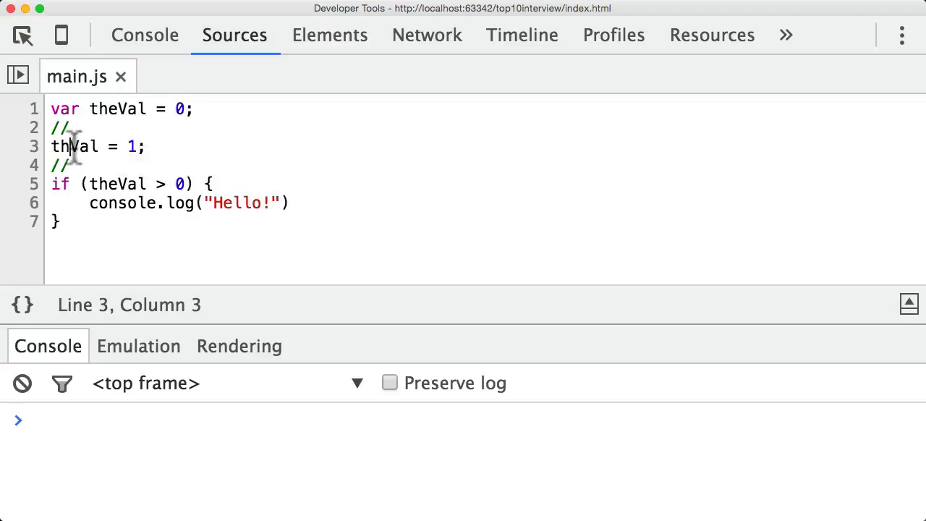
mouse_move(209, 183)
text(e)
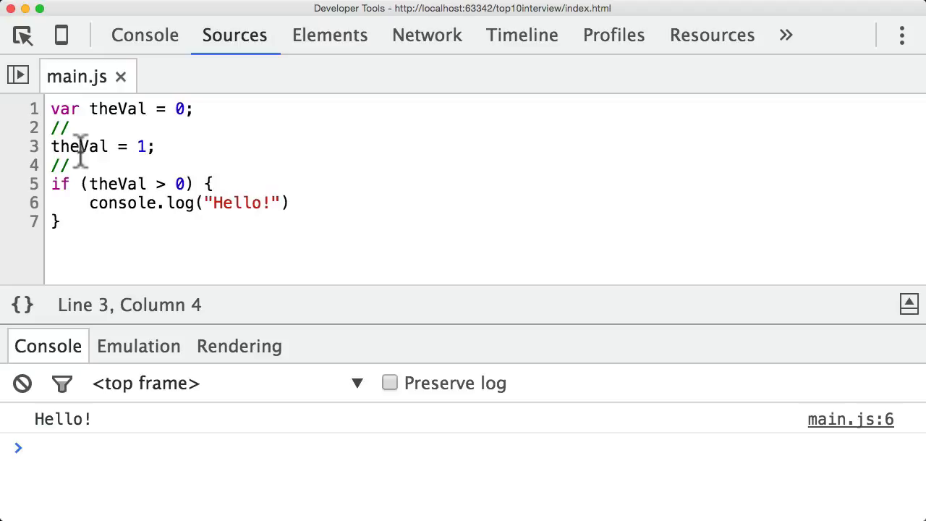
key(Backspace)
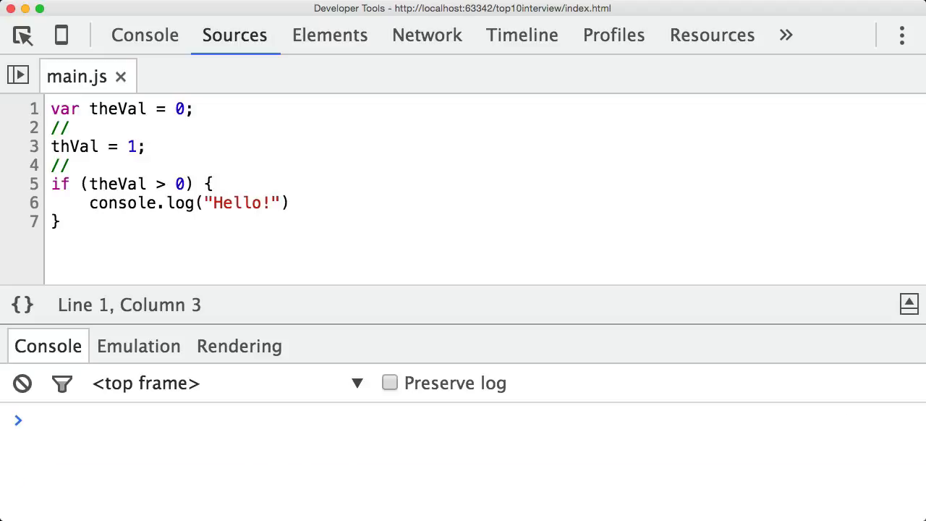
- Add "use strict"; at the top so the thVal assignment throws a ReferenceError, then empty the file
text("use strict";)
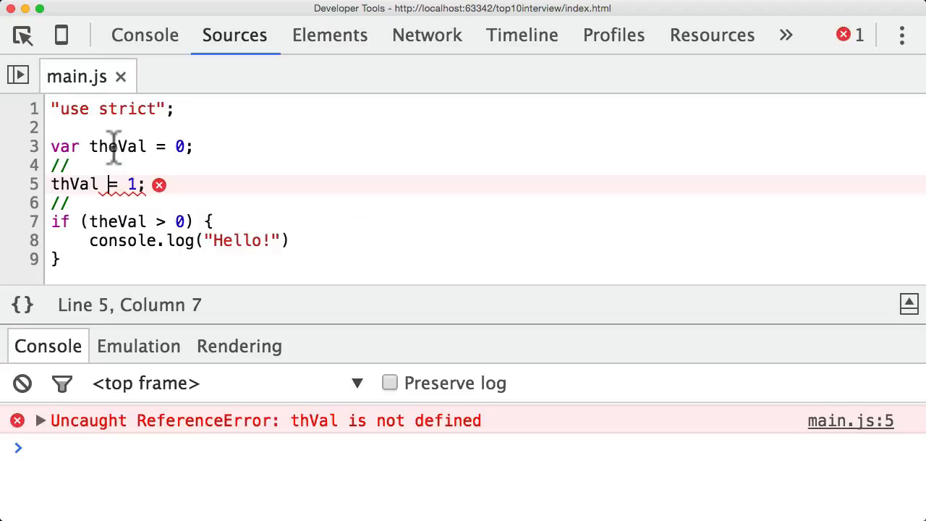
mouse_move(110, 185)
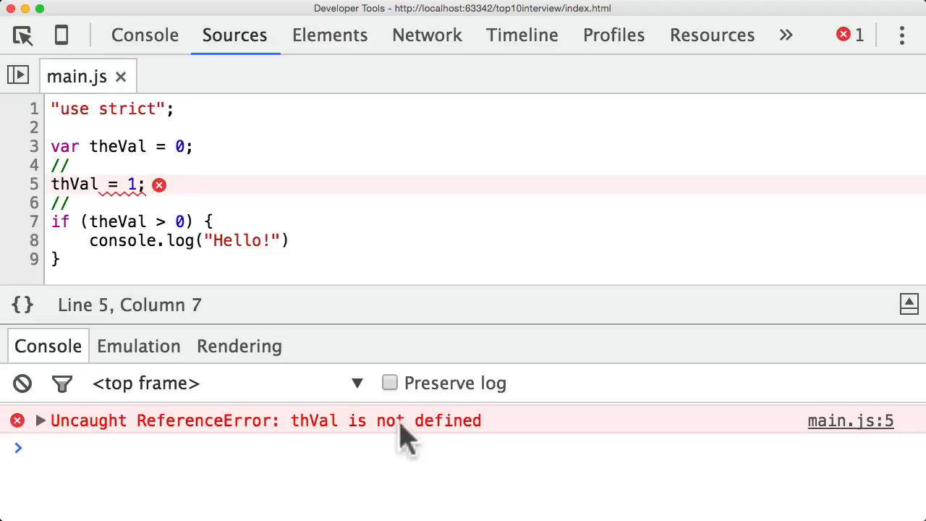
mouse_move(245, 261)
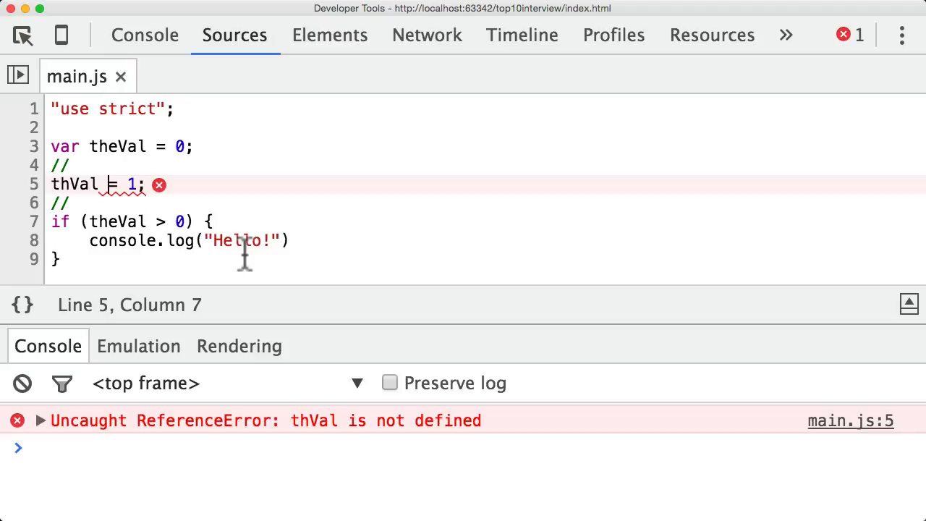
mouse_move(149, 202)
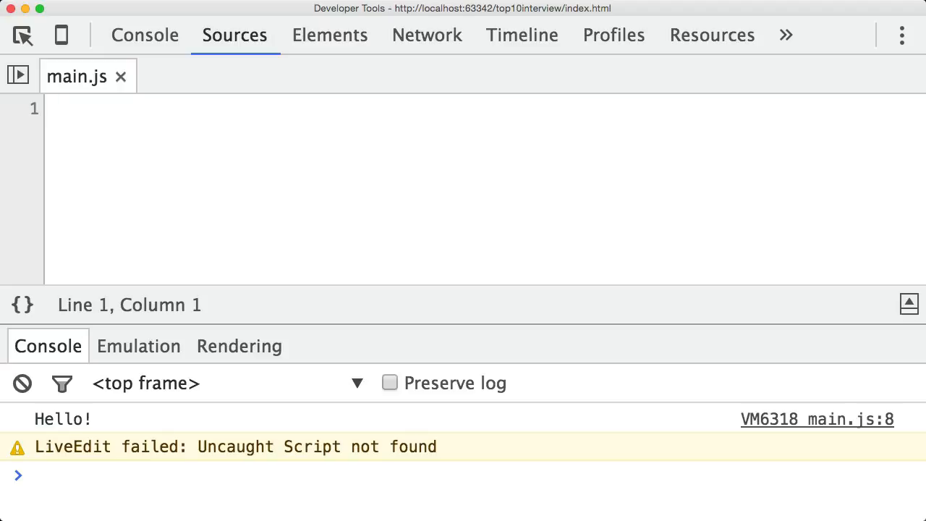
- Declare var let = 1; under strict mode and view the reserved-word SyntaxError on line 3
text(var)
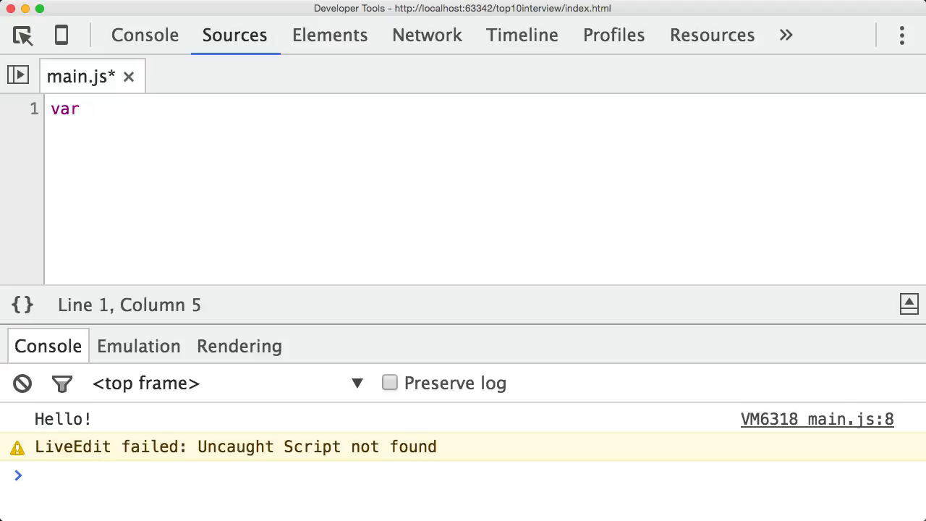
text(let = 1;)
text("use strict";)
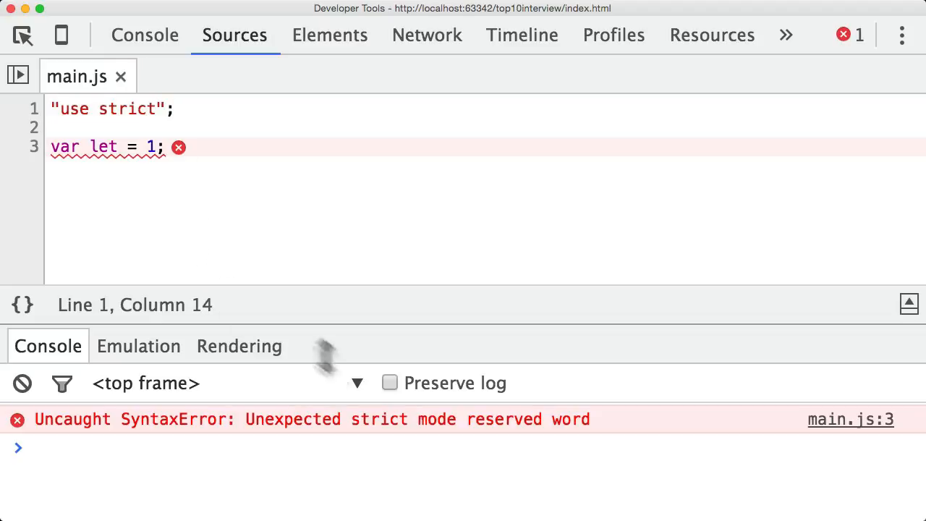
mouse_move(814, 460)
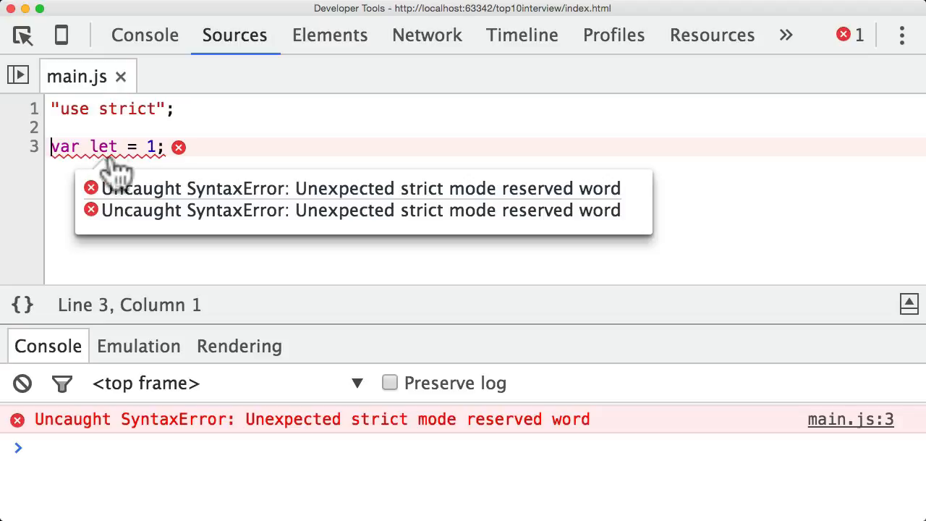
click(119, 147)
text(// )
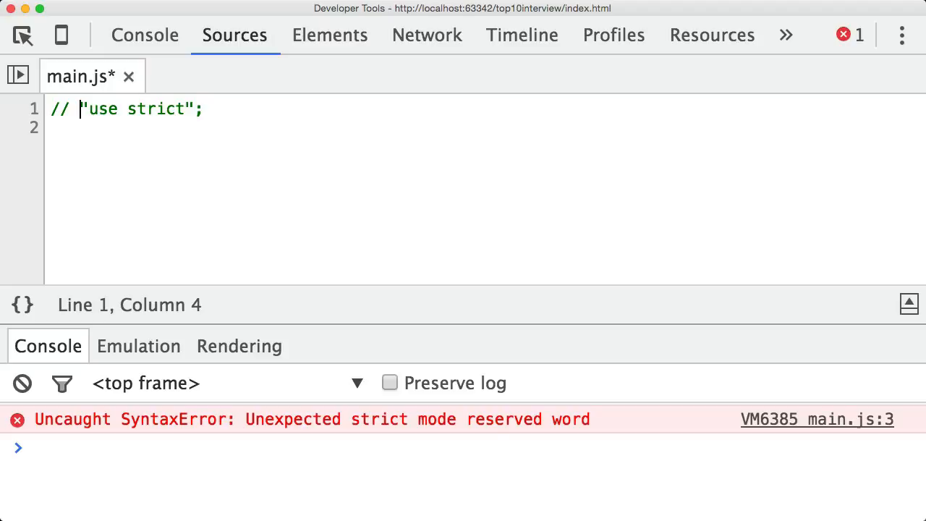
- Add var foo = 1; delete foo; under strict mode and save to raise the unqualified-identifier error
key(Enter)
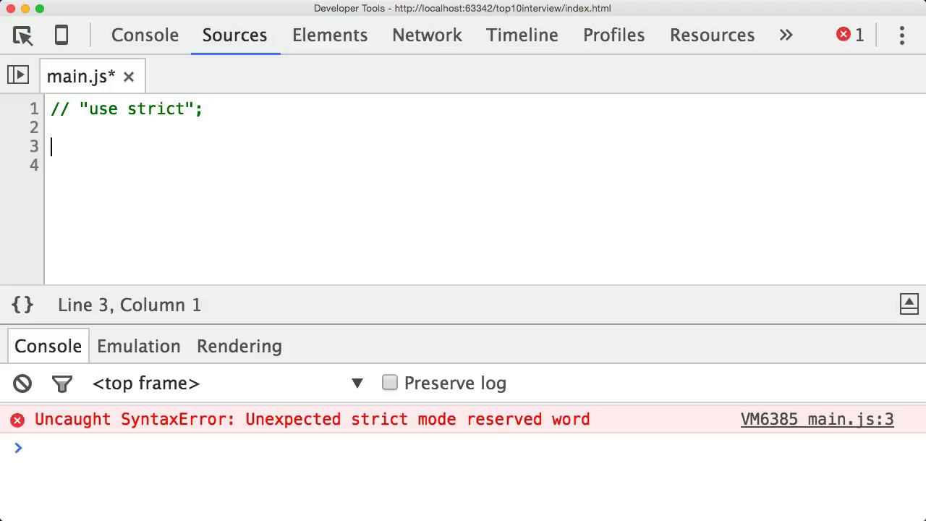
text(var foo = 1)
click(485, 165)
text(delete foo)
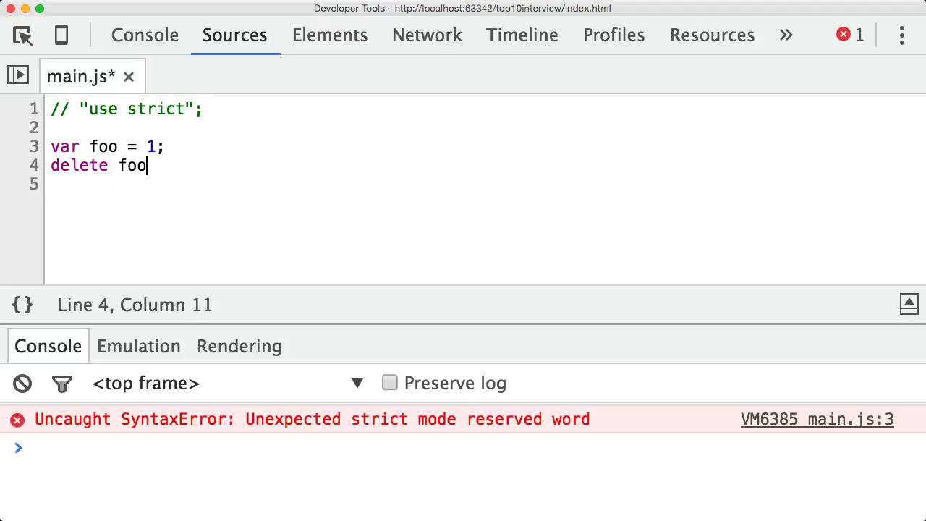
text(;)
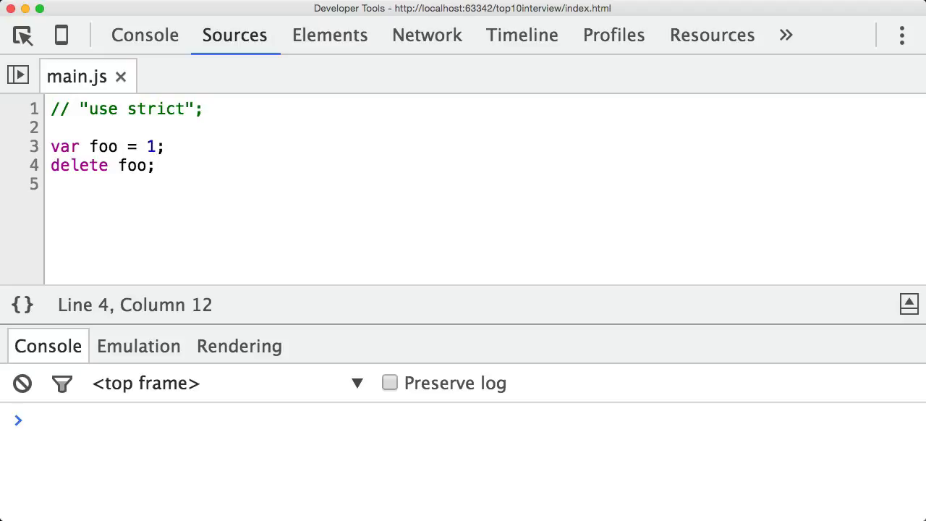
key(Enter)
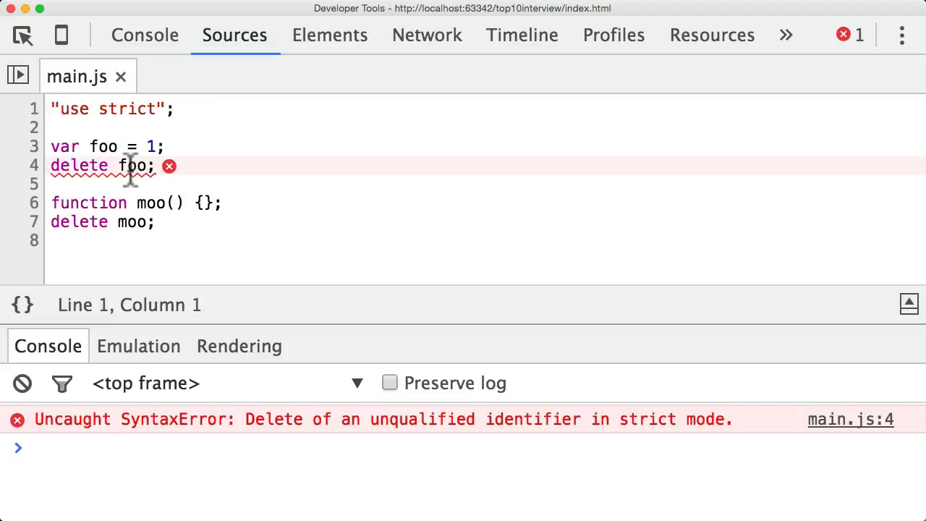
- Comment out the foo lines and begin the function moo(arg) example
drag(51, 146, 154, 165)
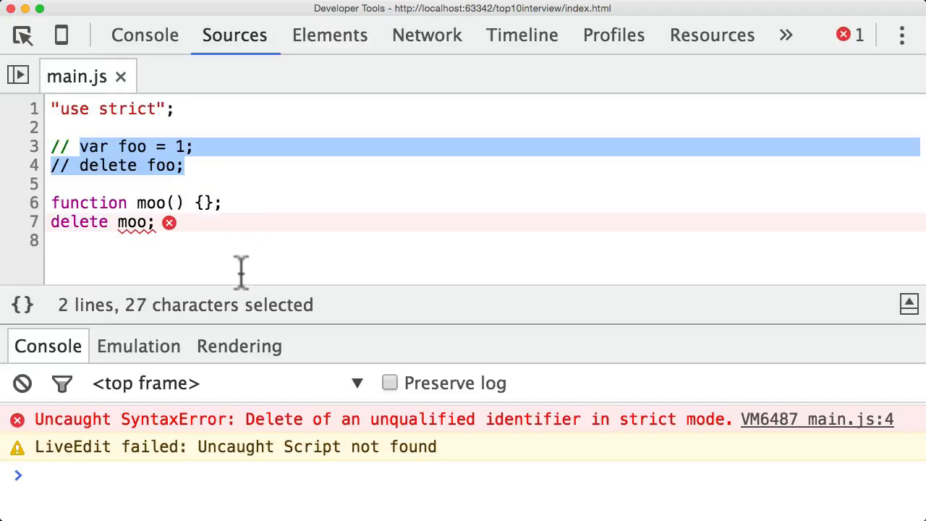
click(198, 222)
text(arg)
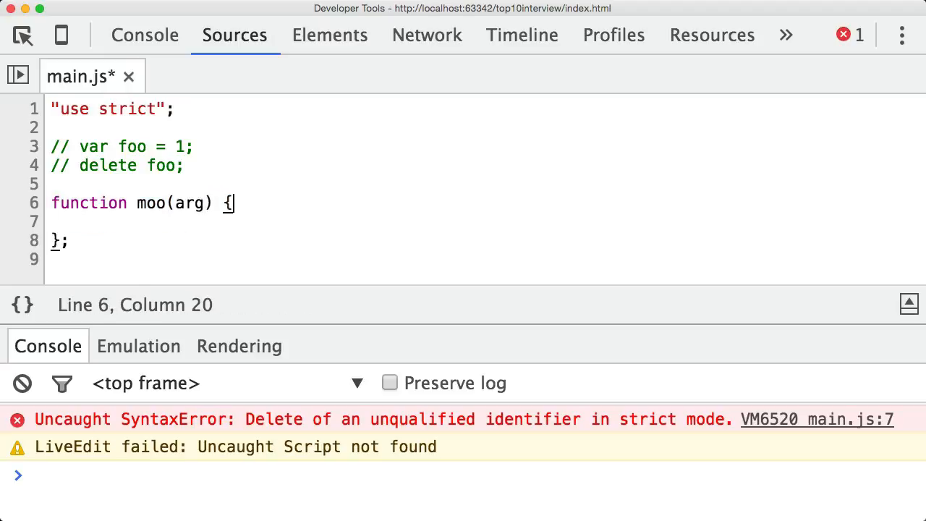
- Write delete arg; inside moo(arg), then clear the example back to the commented-out directive
text(delete arg;)
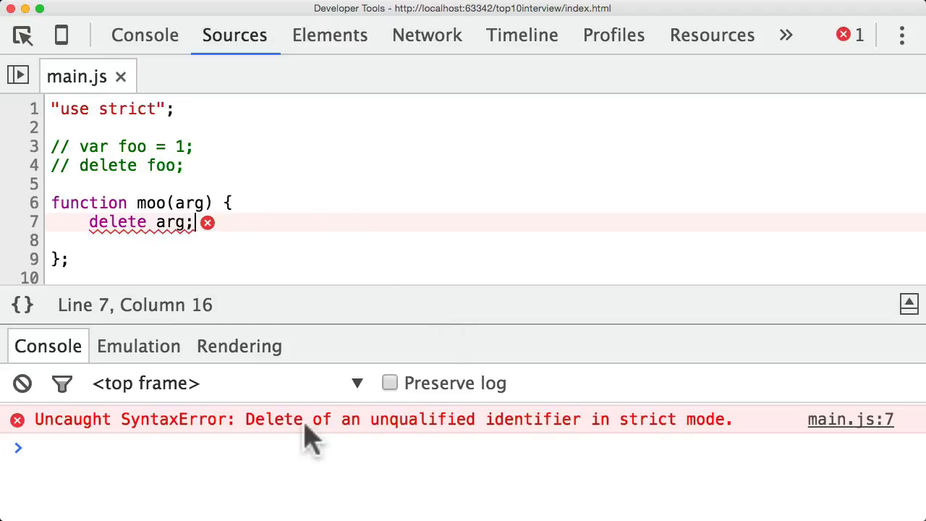
drag(51, 127, 68, 259)
text(// )
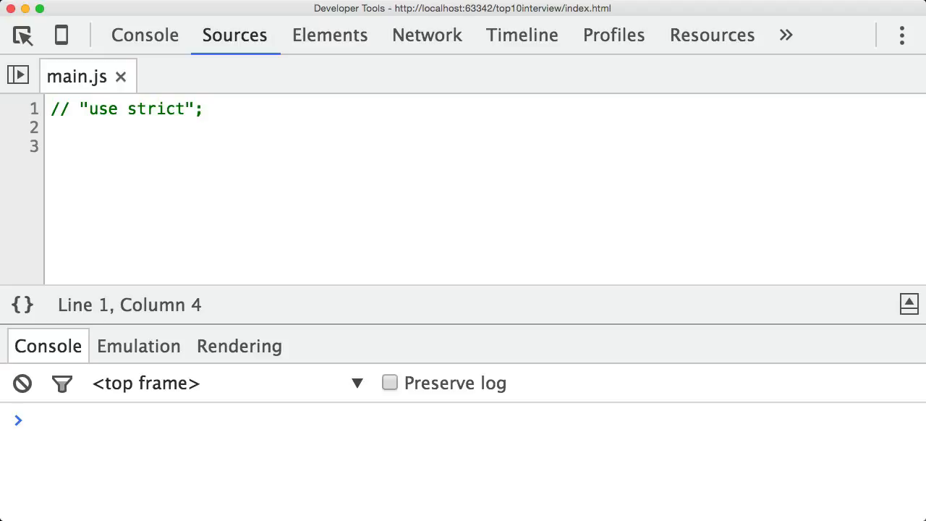
- Declare var eval = 1; to raise the strict-mode eval SyntaxError, then replace it with eval("")
text(var eval)
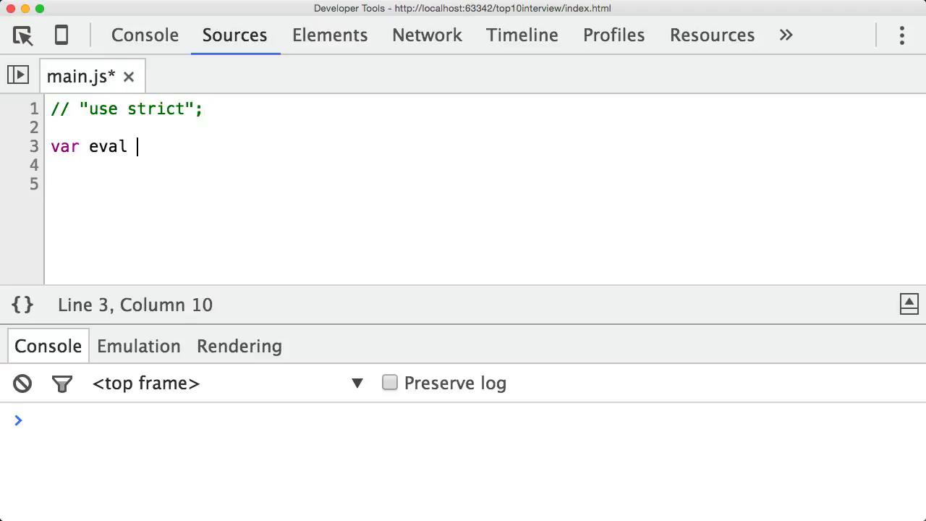
text(= 1;)
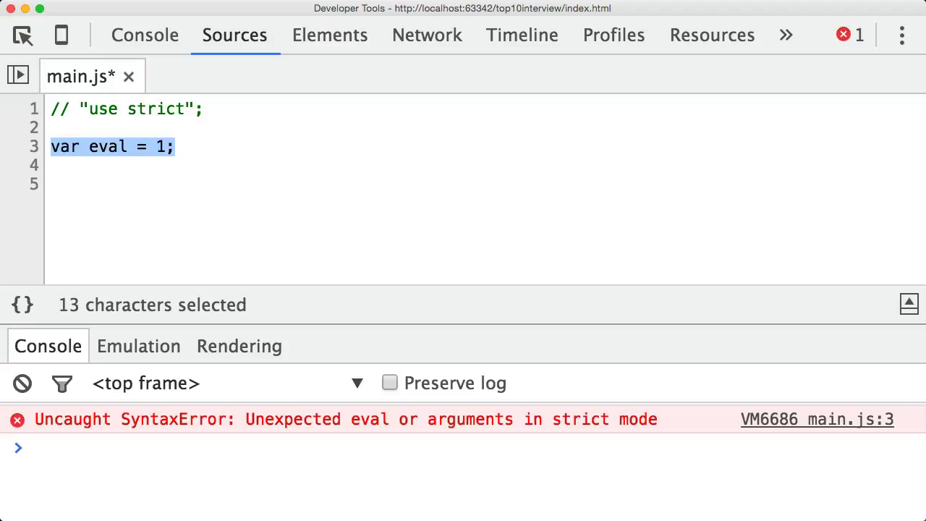
text(eval)
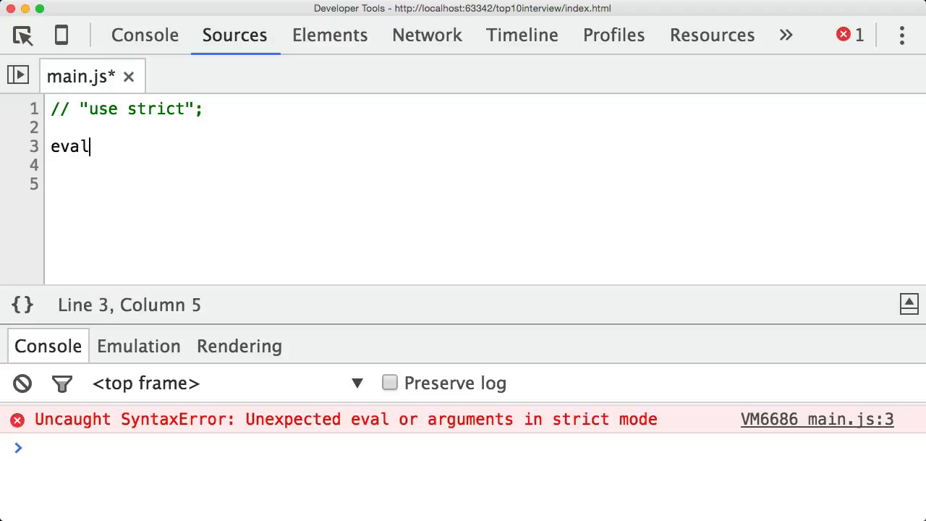
text((""))
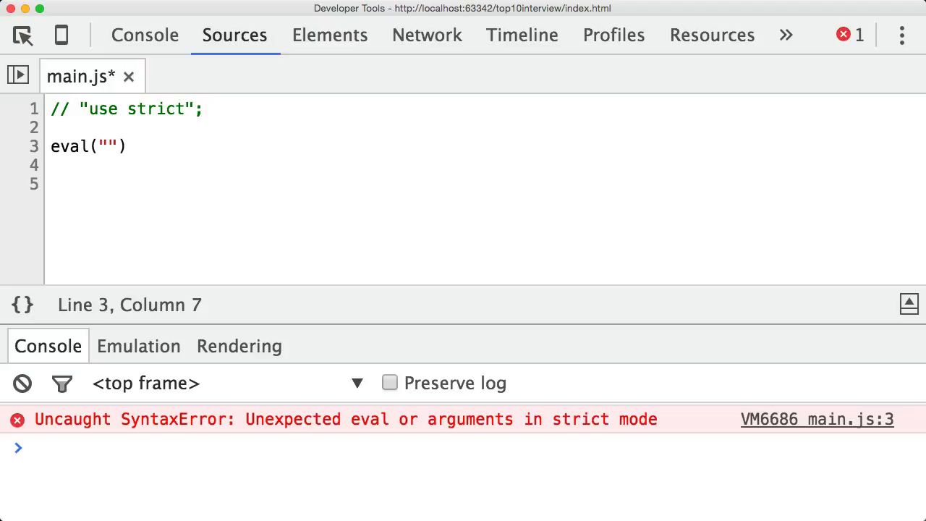
- Write eval("var a = 1") followed by console.log(a); so the console logs 1
text(var a = 1)
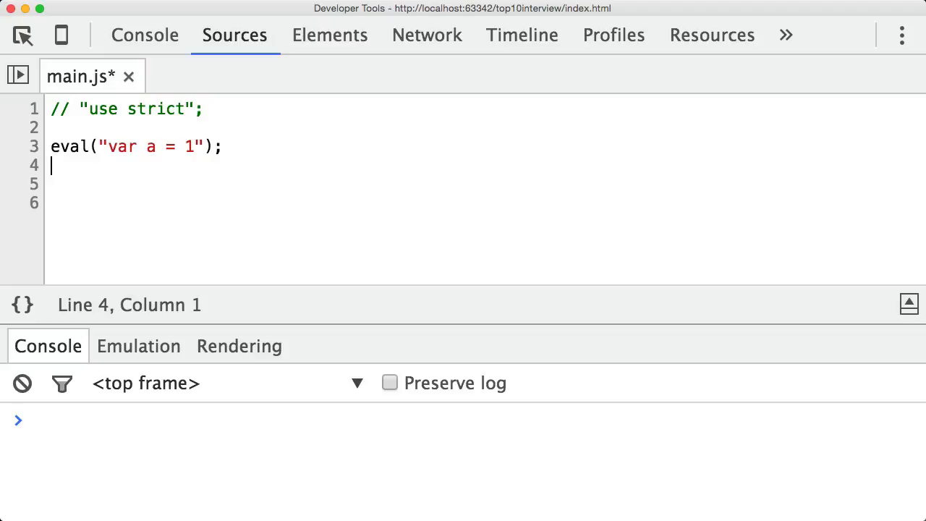
text(con)
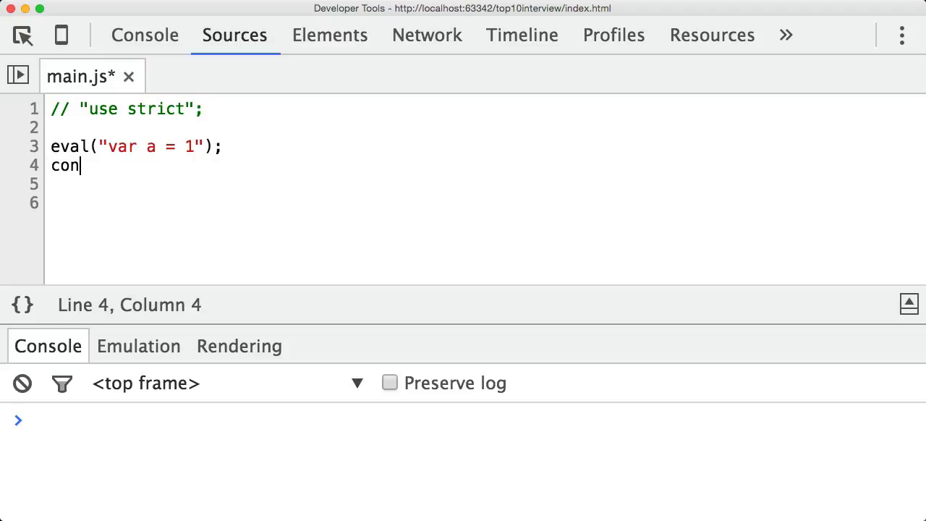
text(sole.log(a);)
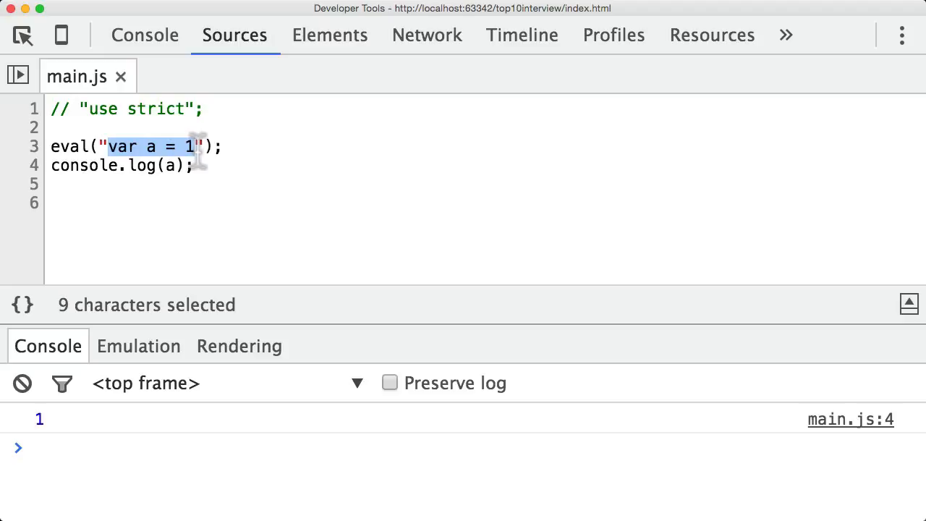
mouse_move(221, 167)
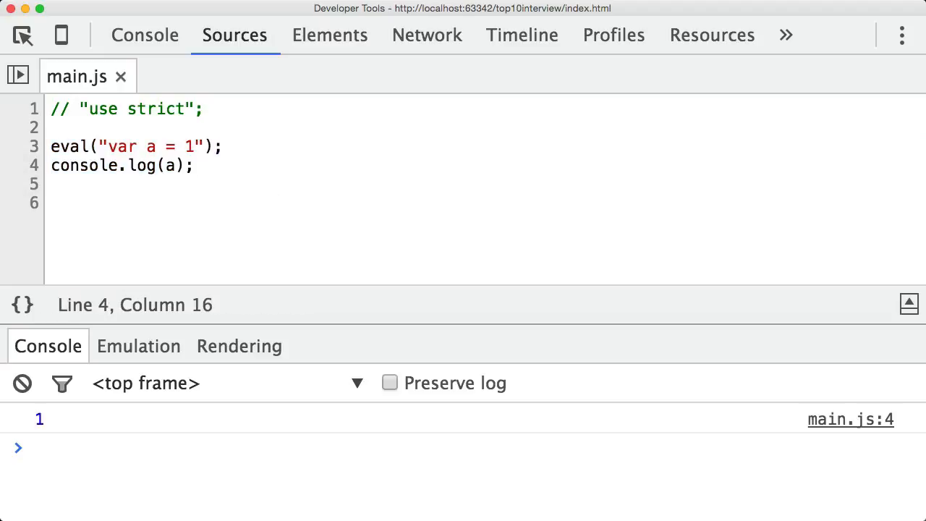
- Add var a = 2; above the eval call and highlight the declaration and uses of a
double_click(169, 165)
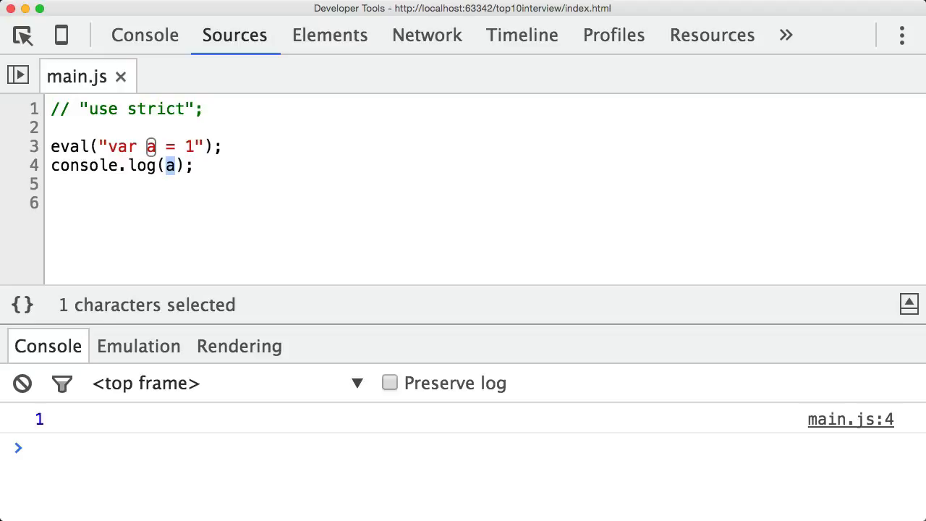
text(var)
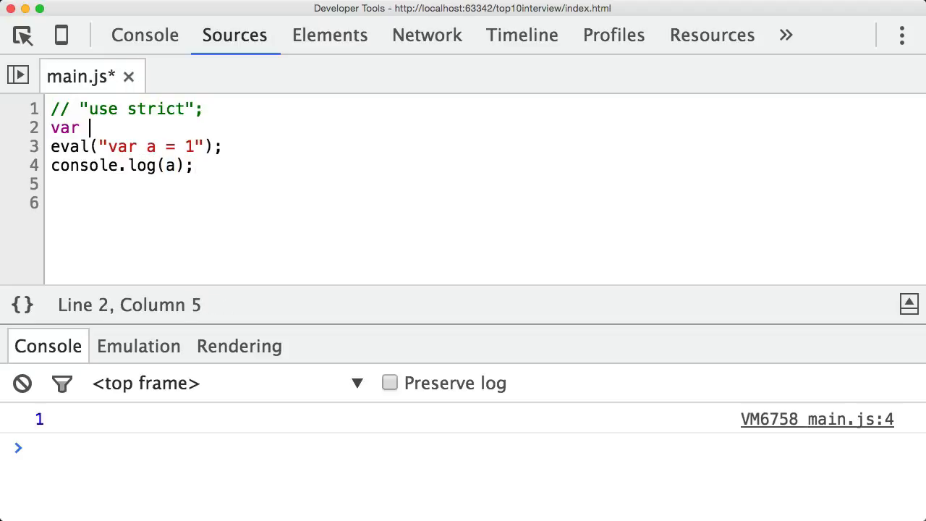
text(a = 2)
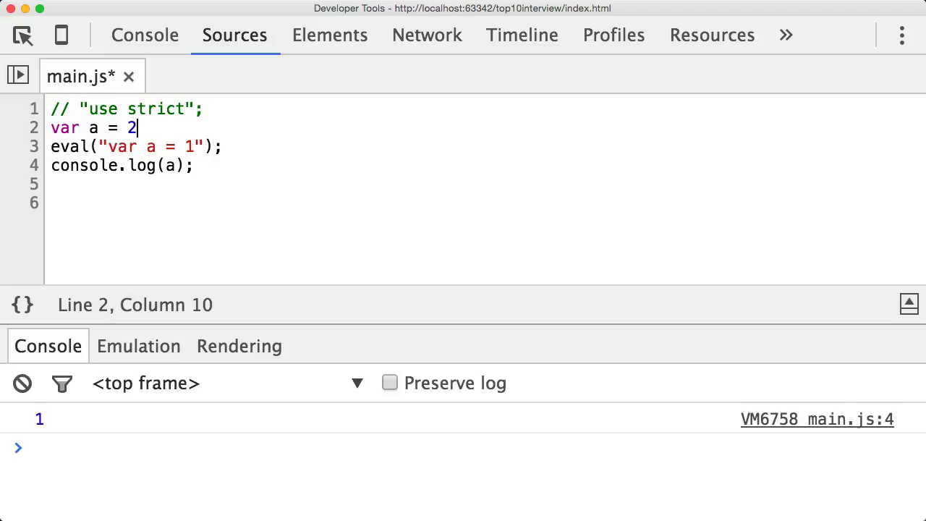
text(;)
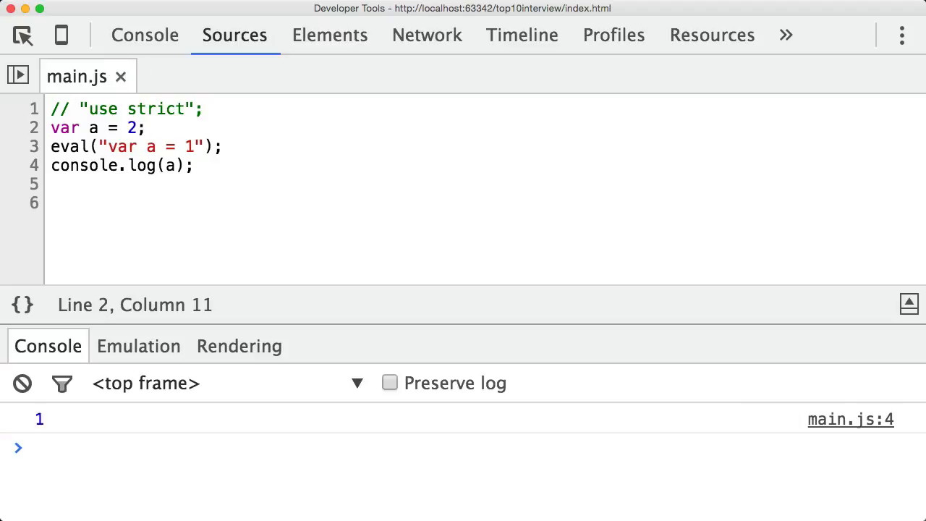
double_click(169, 165)
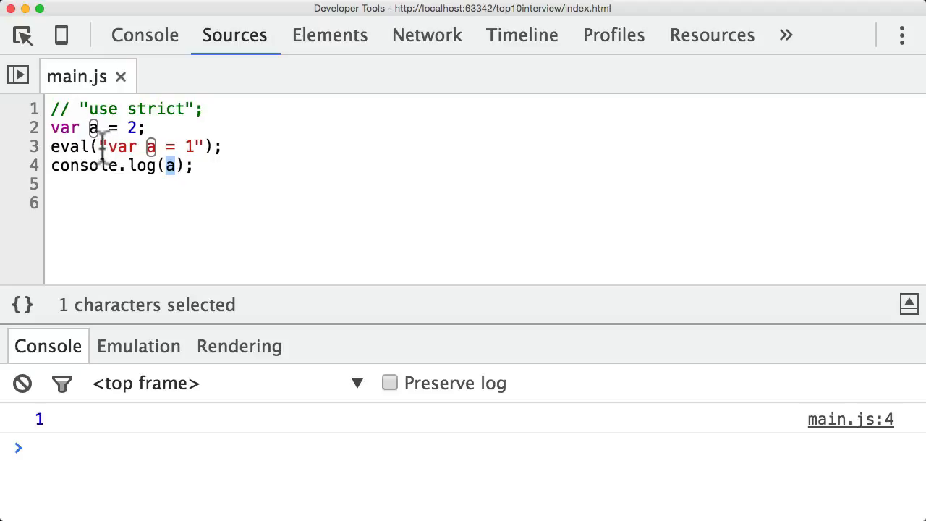
drag(101, 147, 204, 146)
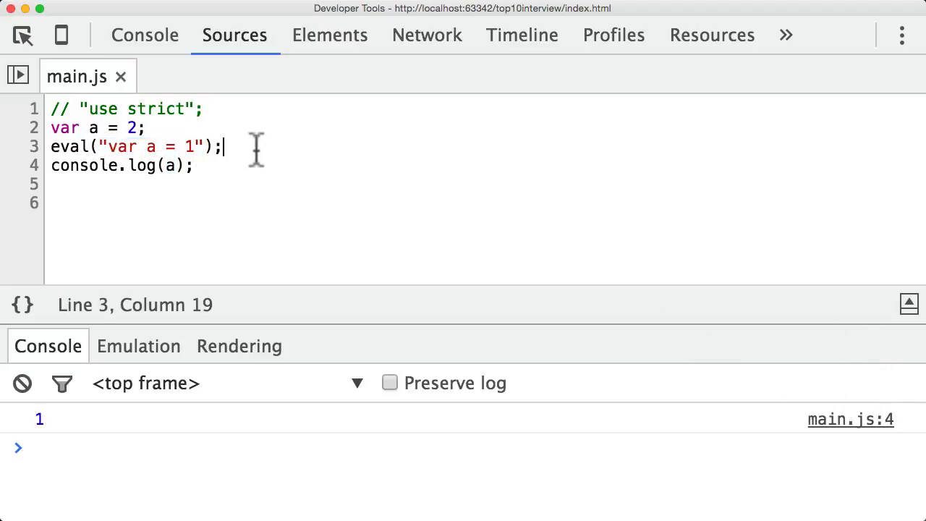
mouse_move(253, 138)
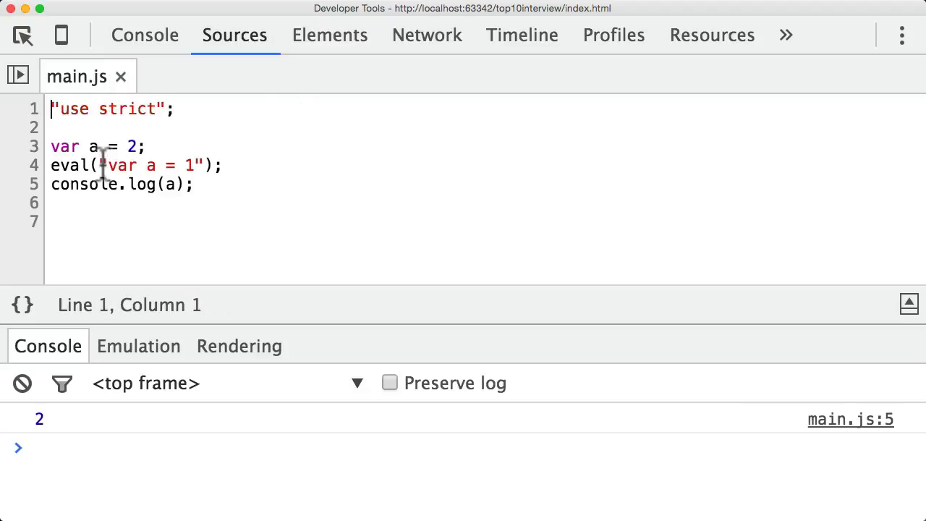
- Delete the var a = 2; line so strict mode raises ReferenceError: a is not defined
drag(107, 165, 151, 165)
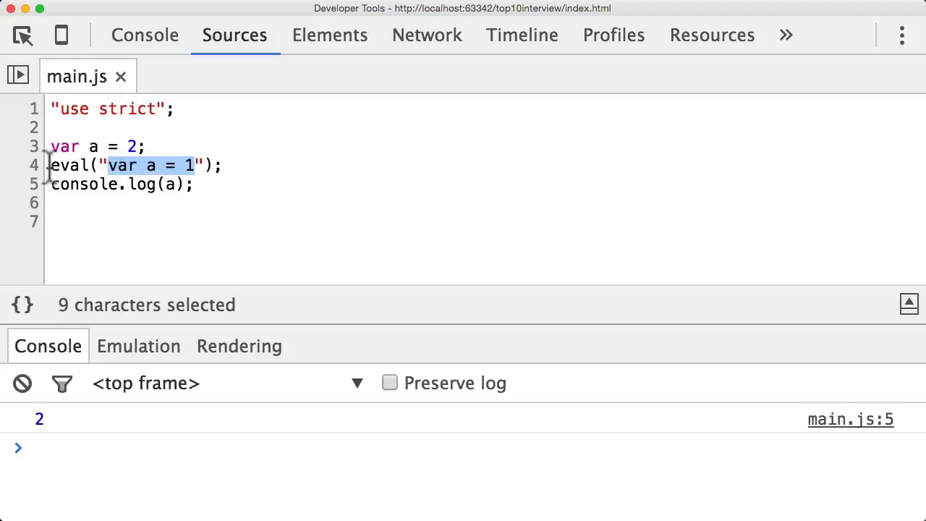
mouse_move(105, 209)
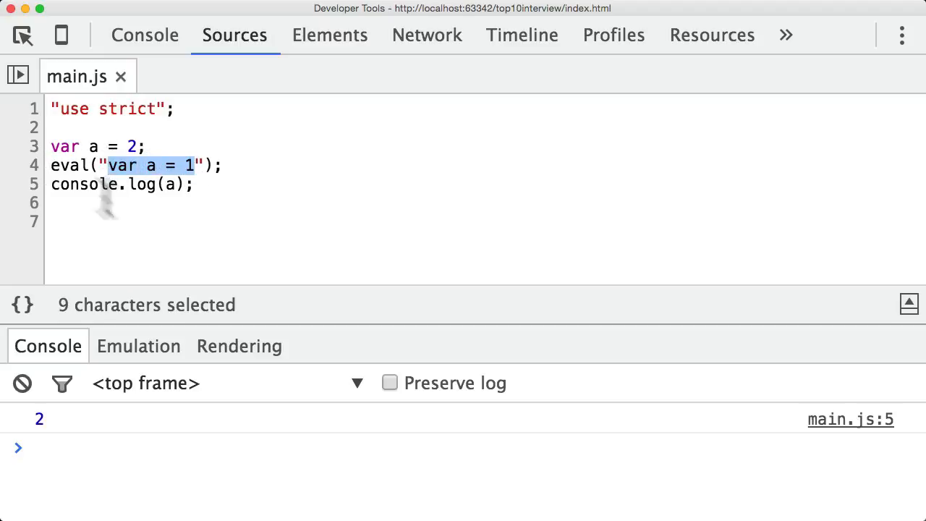
click(160, 184)
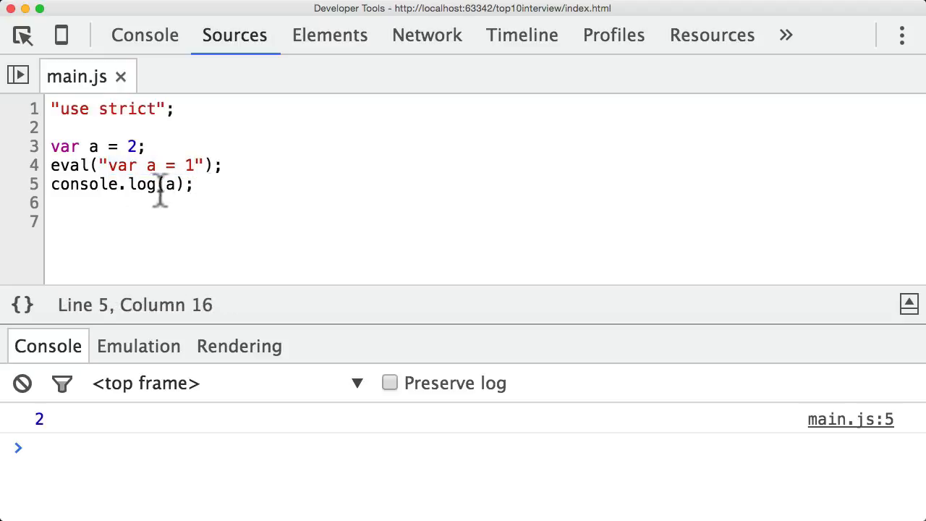
drag(51, 146, 145, 146)
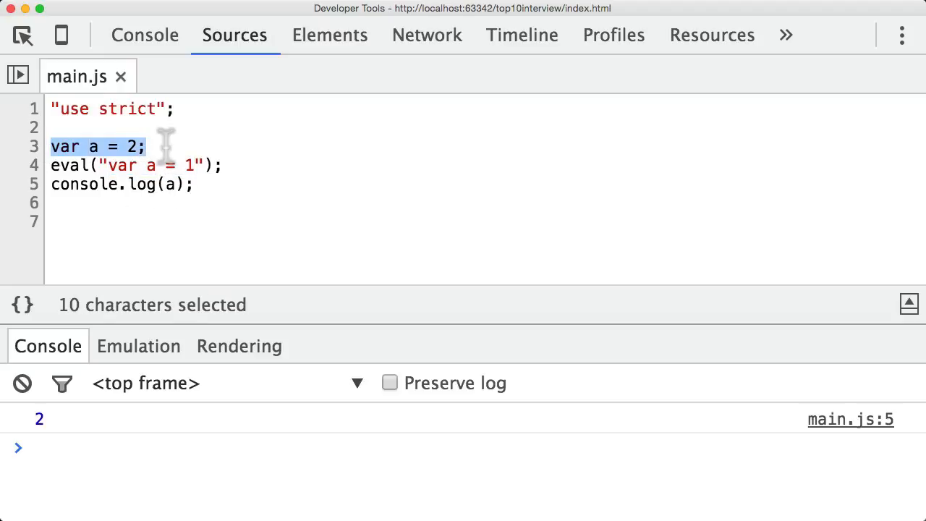
mouse_move(184, 165)
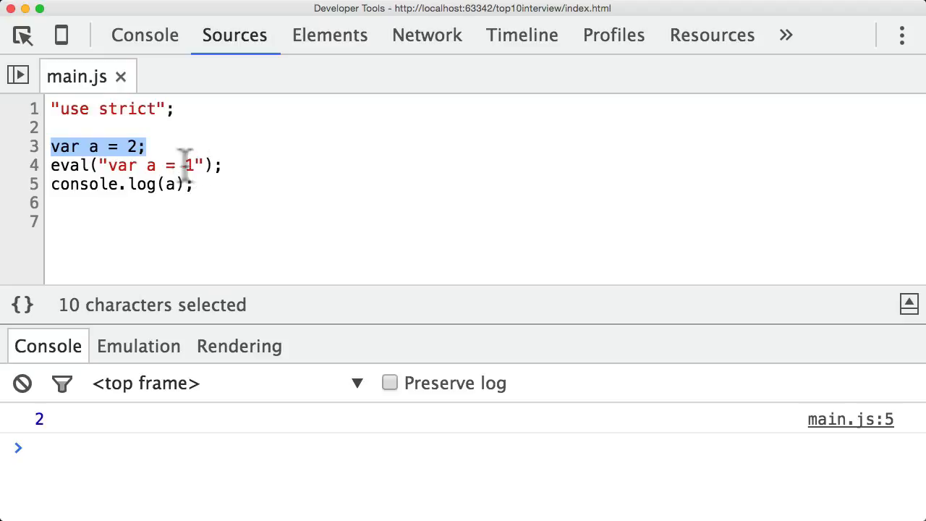
key(Delete)
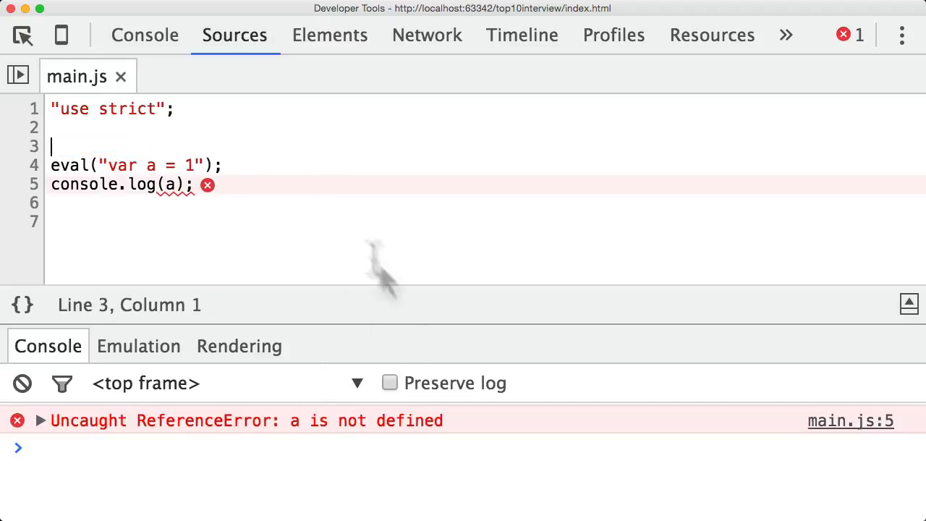
click(195, 184)
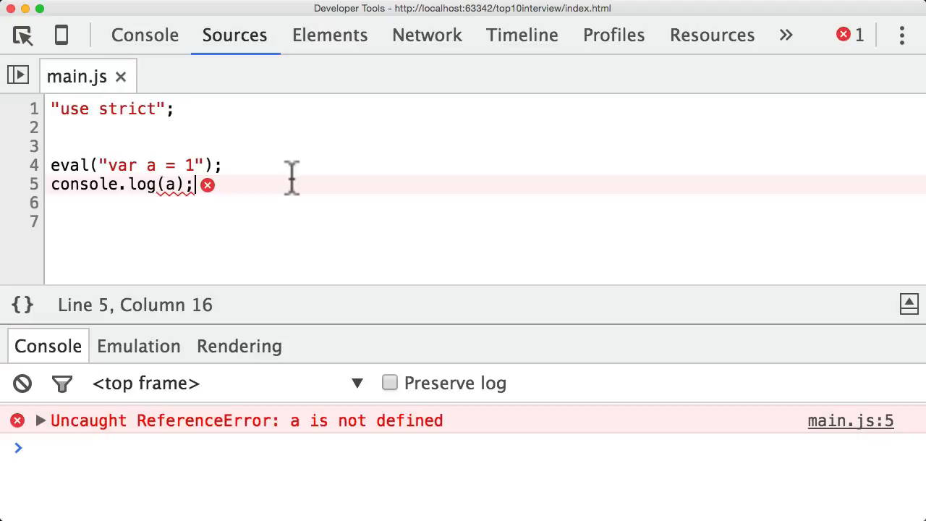